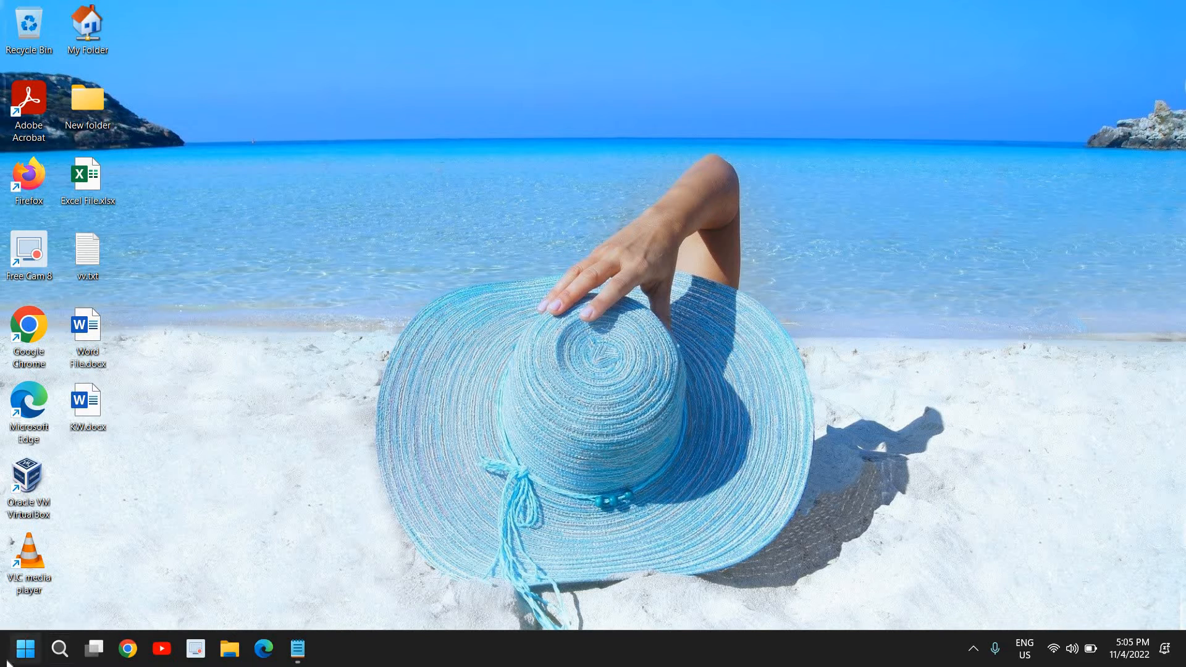
Launch Settings from the Start button's quick link menu
{"action": "right_click", "coordinate": [15, 648]}
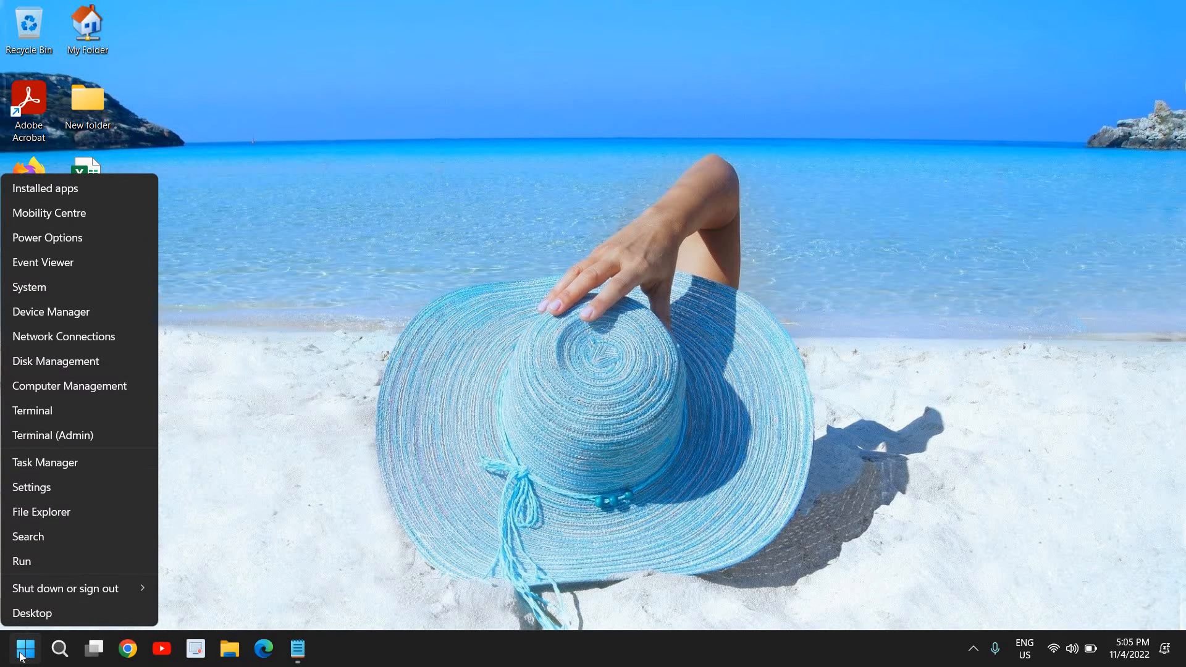
{"action": "left_click", "coordinate": [31, 486]}
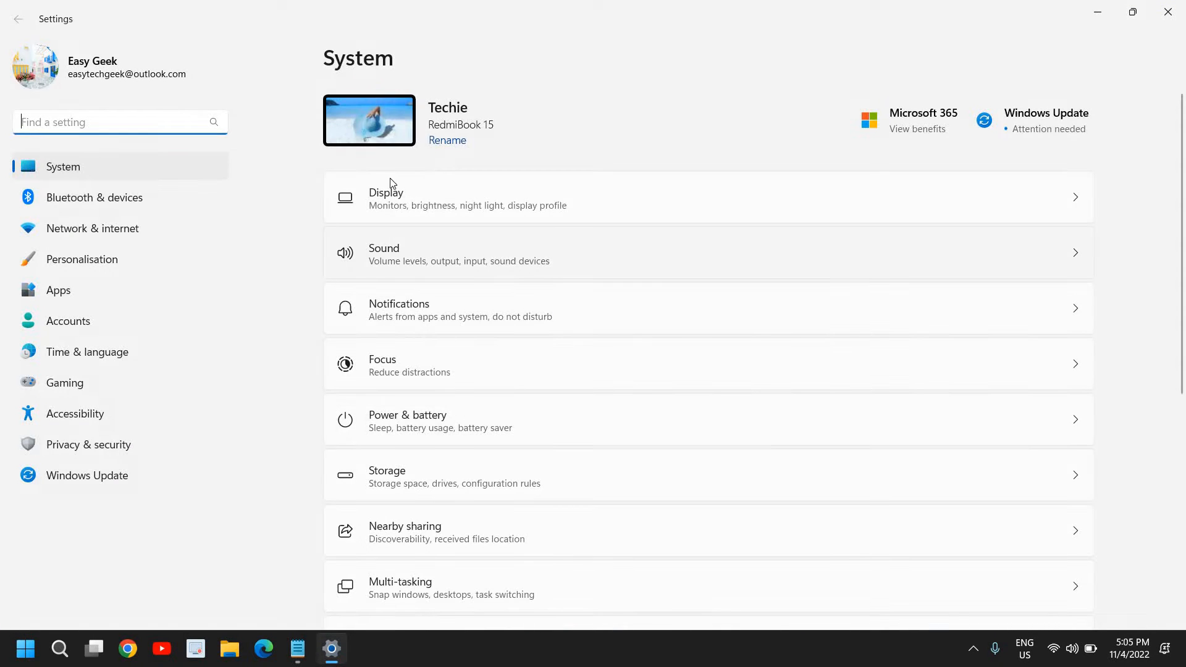
{"action": "mouse_move", "coordinate": [165, 186]}
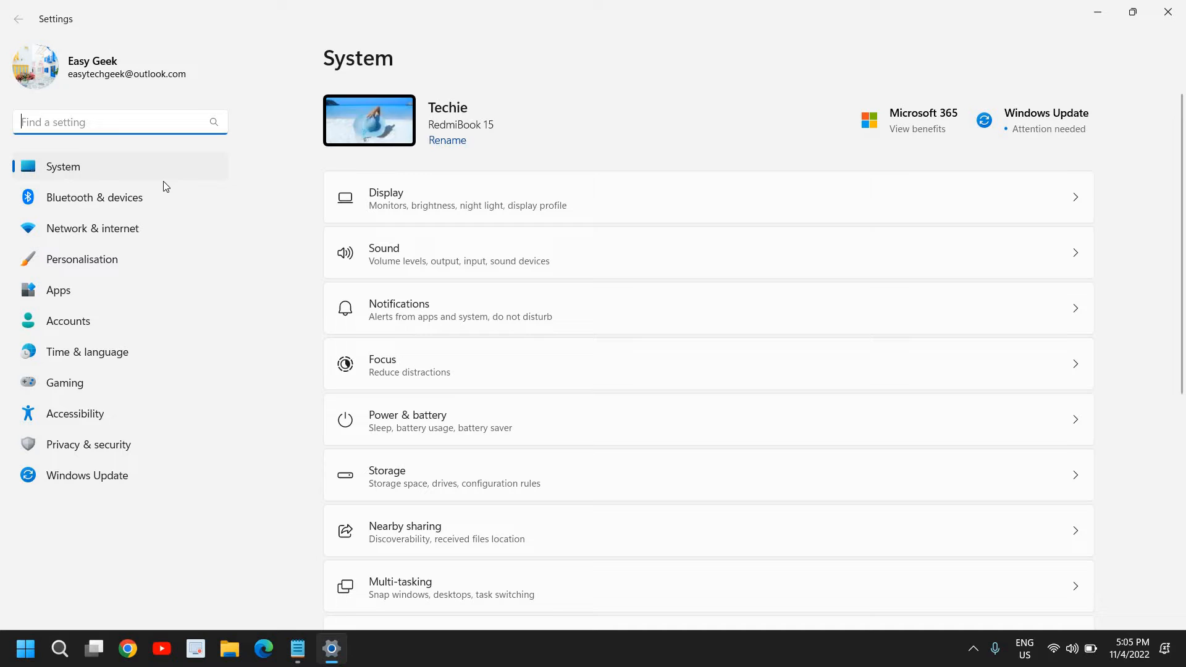
{"action": "mouse_move", "coordinate": [92, 228]}
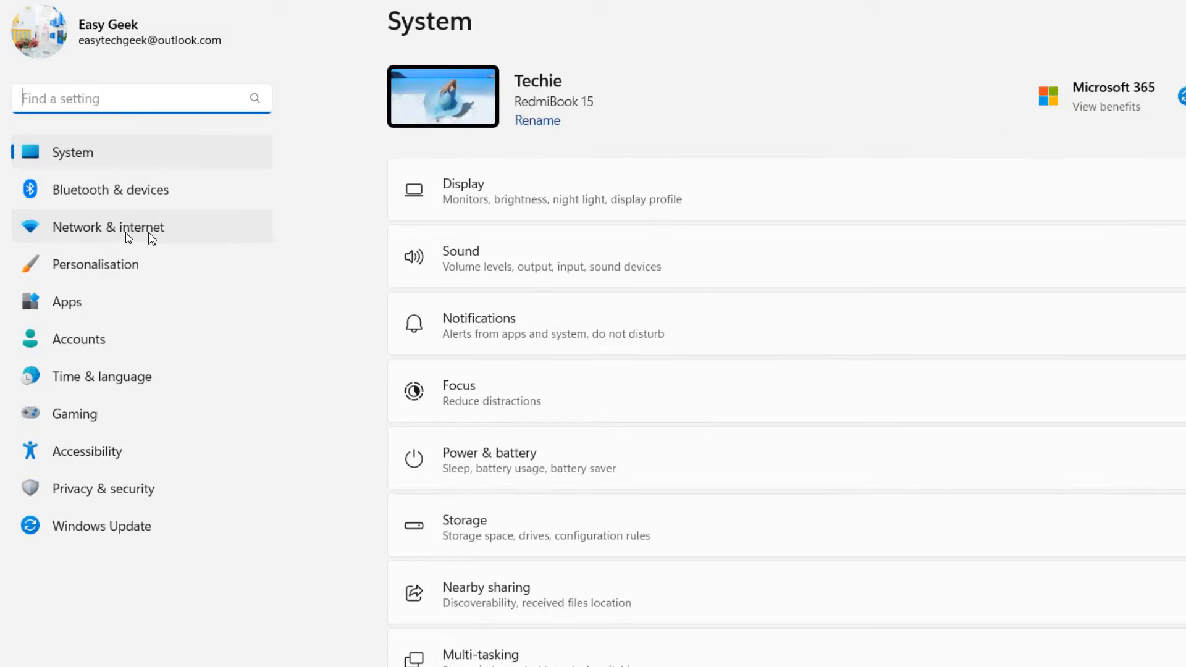
Go to Network & internet and then its Advanced network settings page
{"action": "left_click", "coordinate": [107, 226]}
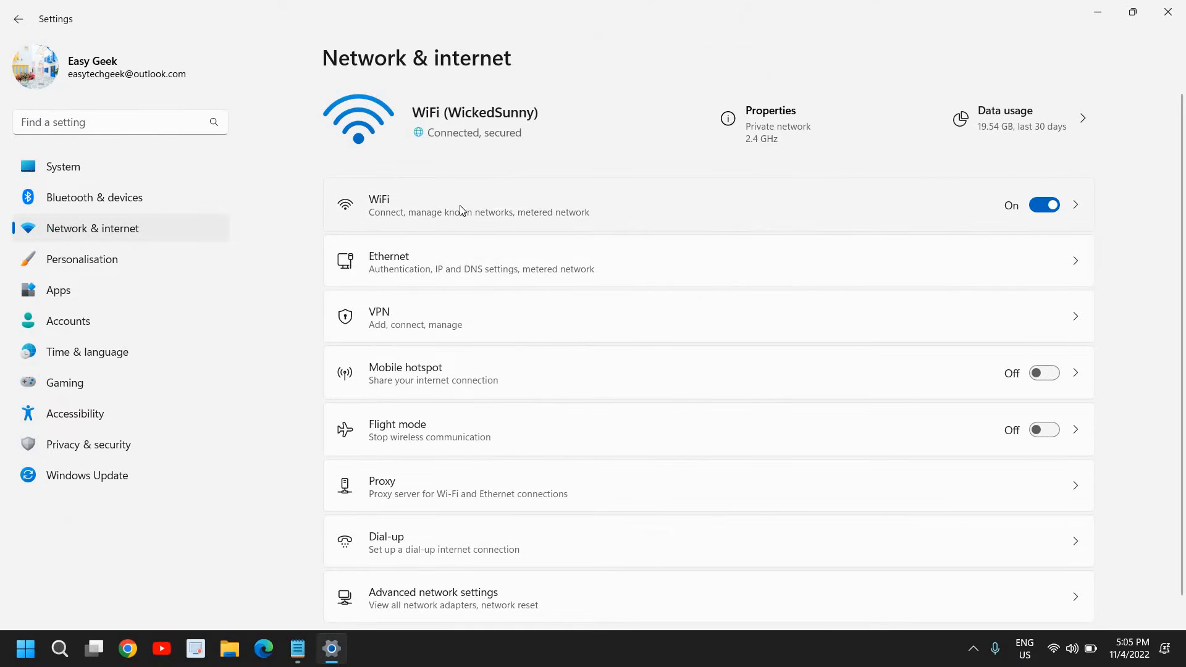
{"action": "mouse_move", "coordinate": [442, 360]}
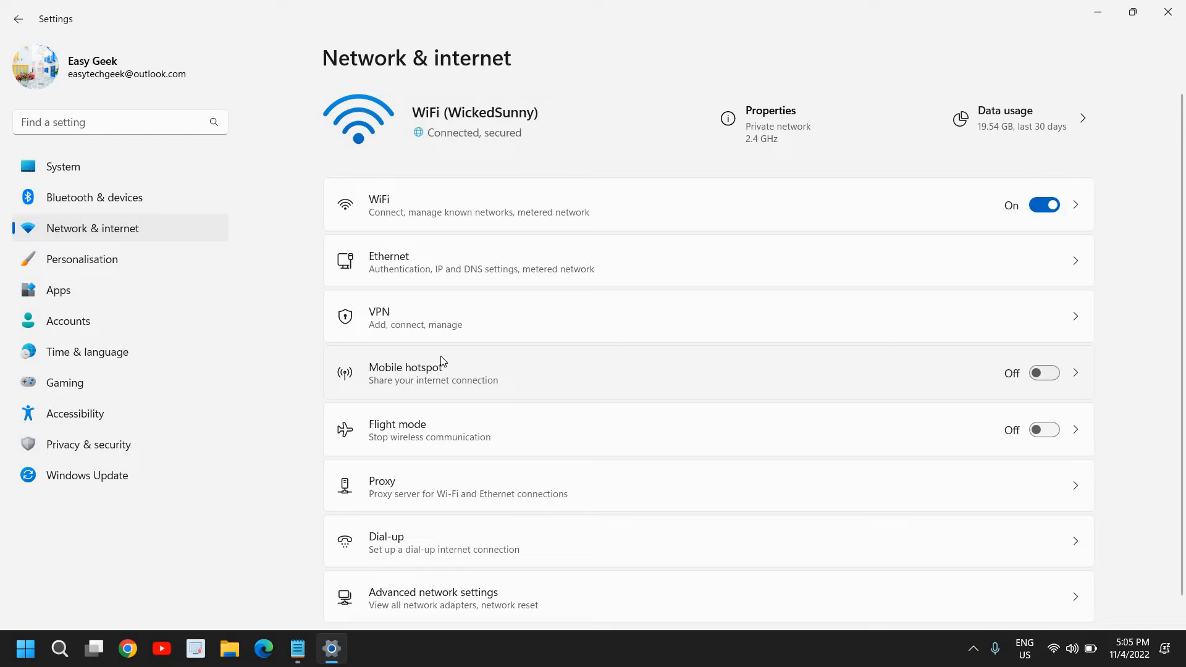
{"action": "scroll", "scroll_direction": "up", "scroll_amount": 3}
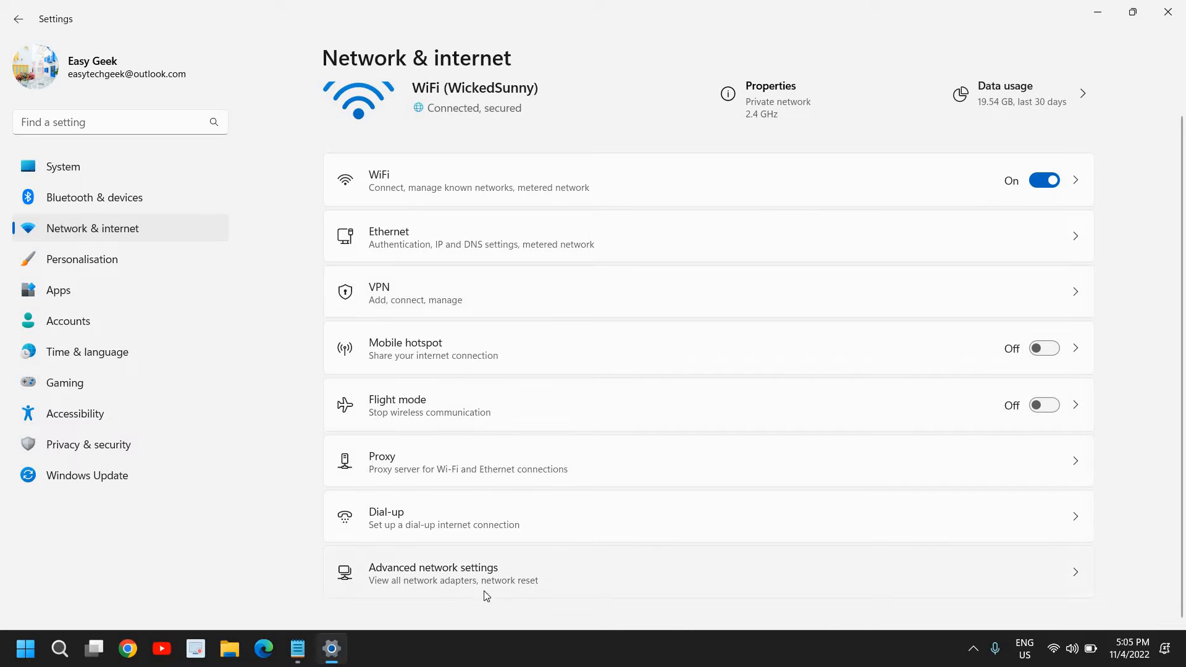
{"action": "mouse_move", "coordinate": [453, 602]}
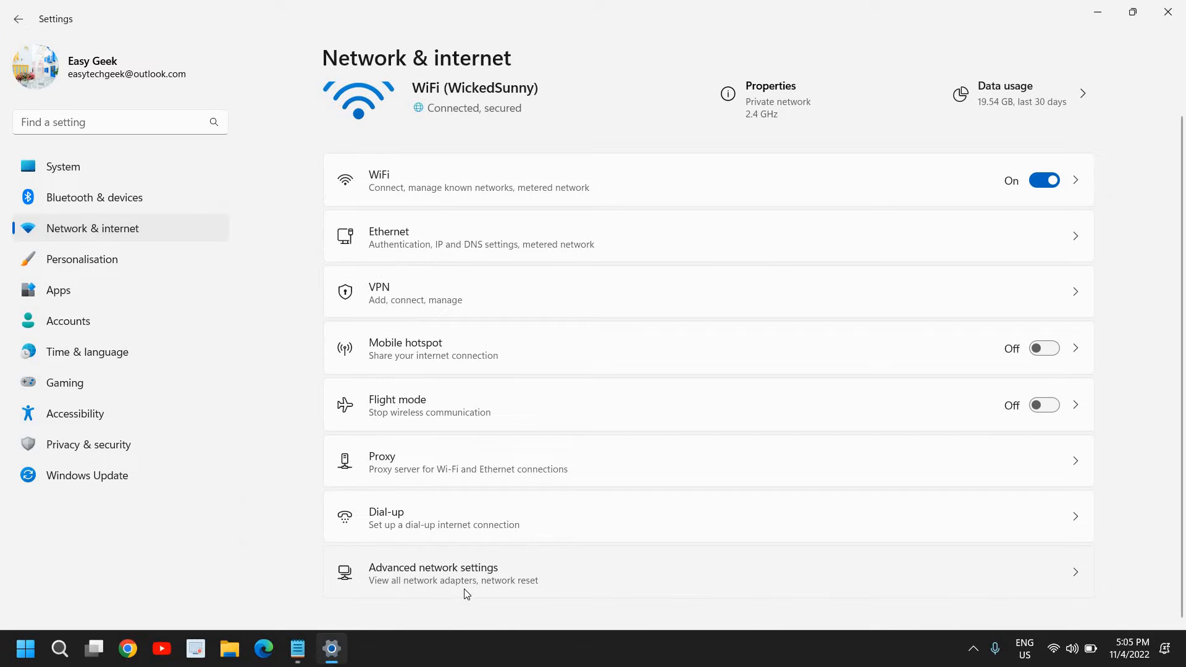
{"action": "left_click", "coordinate": [434, 573]}
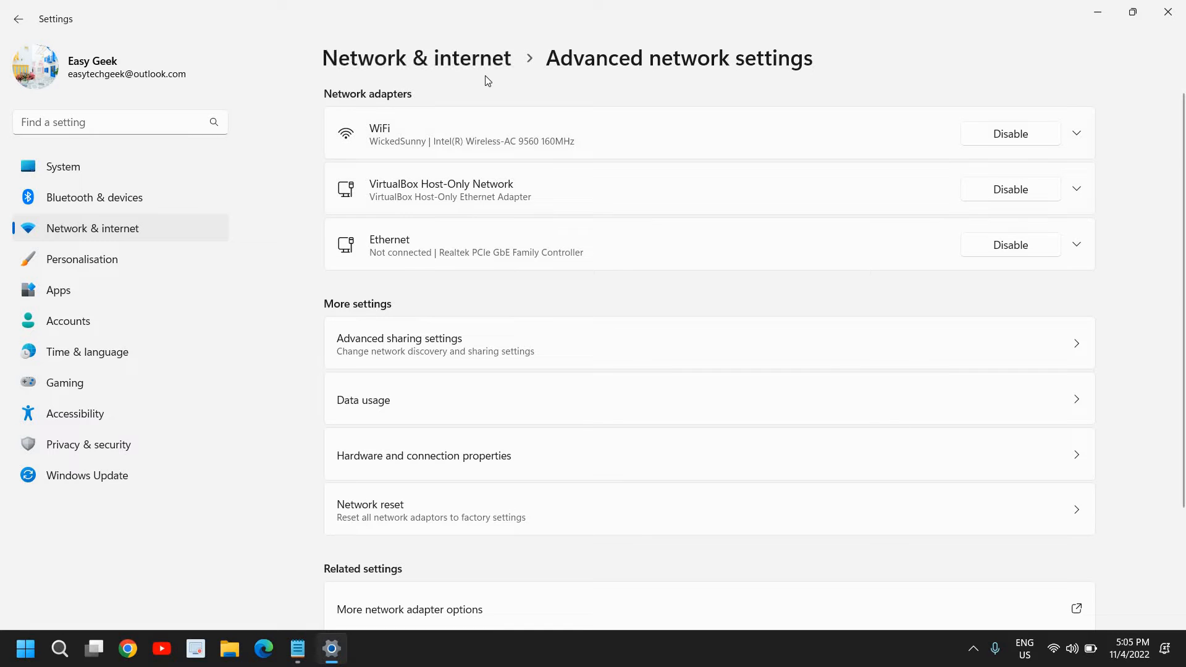
{"action": "mouse_move", "coordinate": [763, 83]}
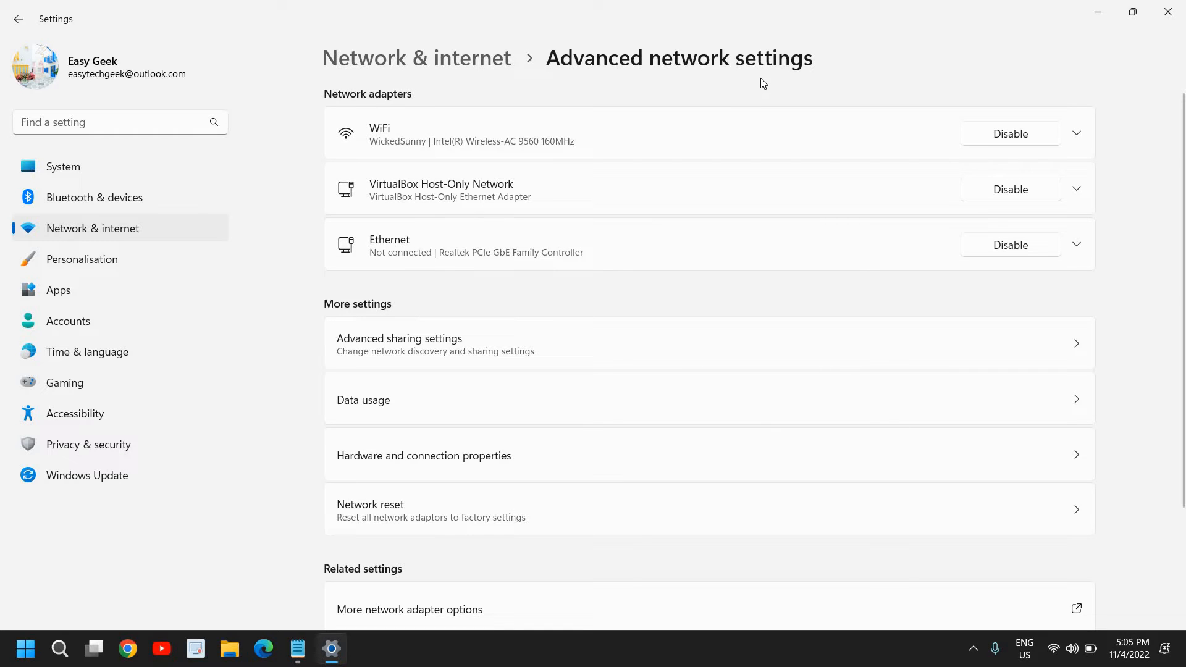
{"action": "mouse_move", "coordinate": [370, 310]}
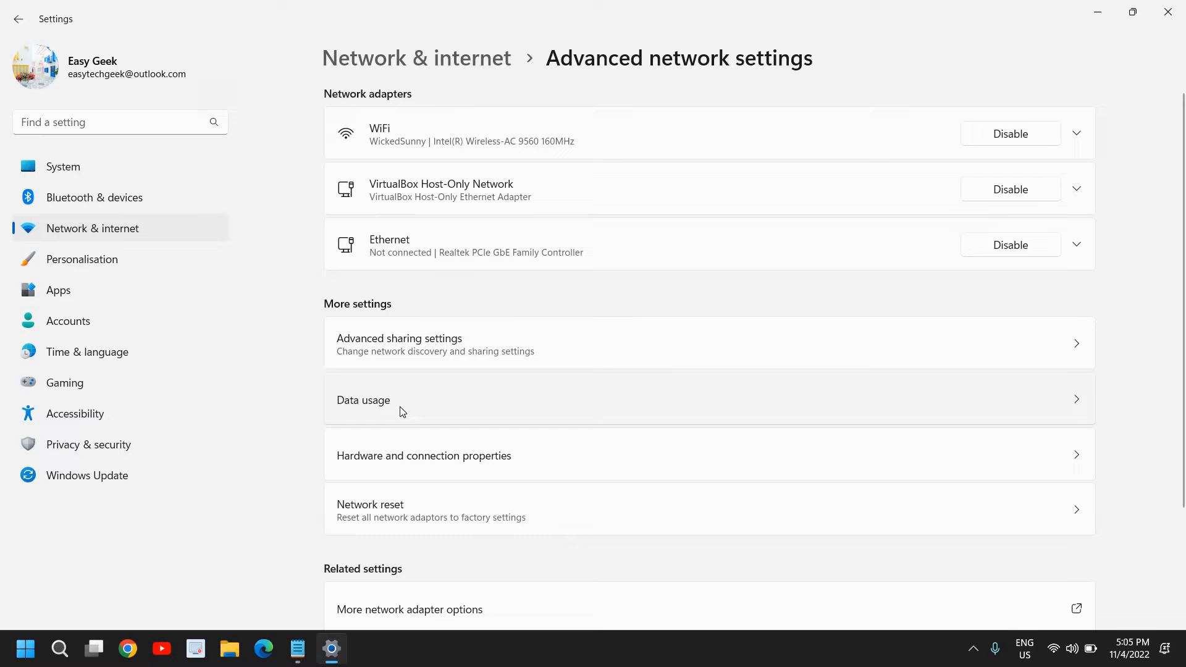
Open Data usage and keep WiFi (WickedSunny) as the measured network
{"action": "left_click", "coordinate": [363, 400]}
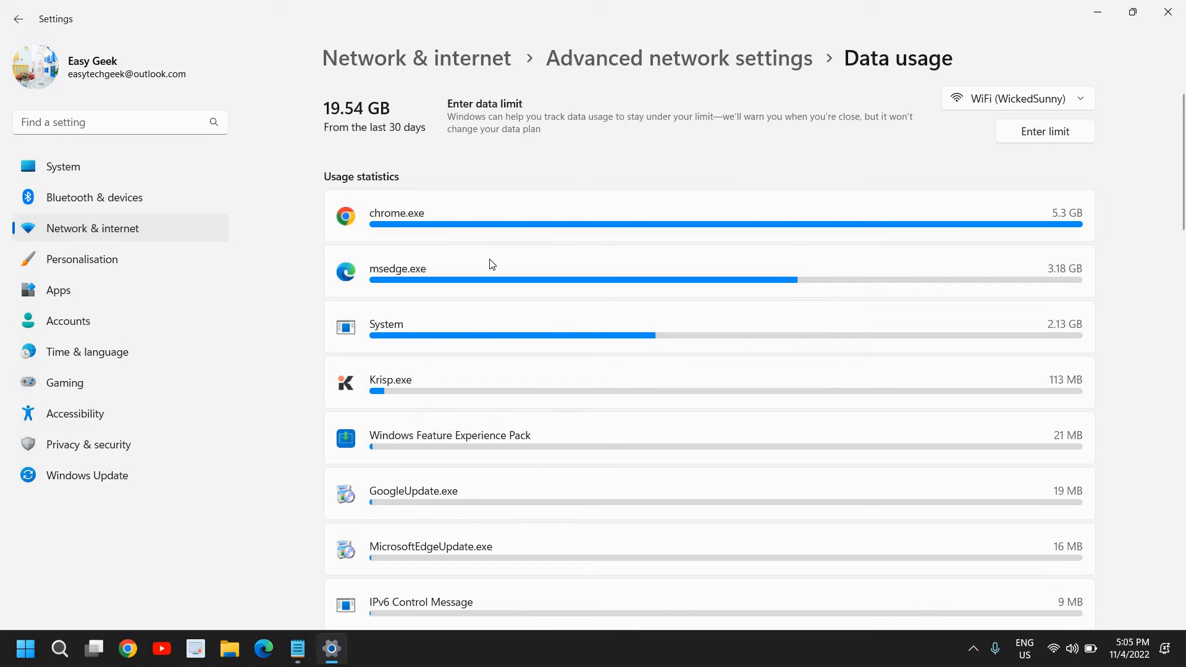
{"action": "mouse_move", "coordinate": [492, 161]}
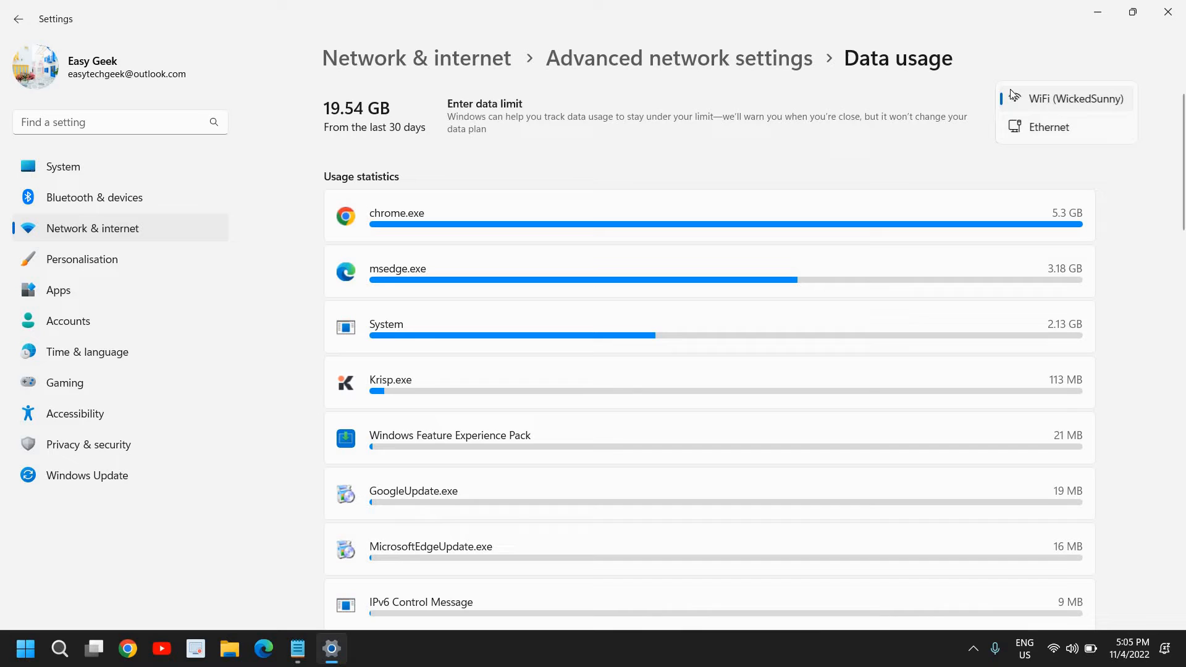
{"action": "mouse_move", "coordinate": [1044, 109]}
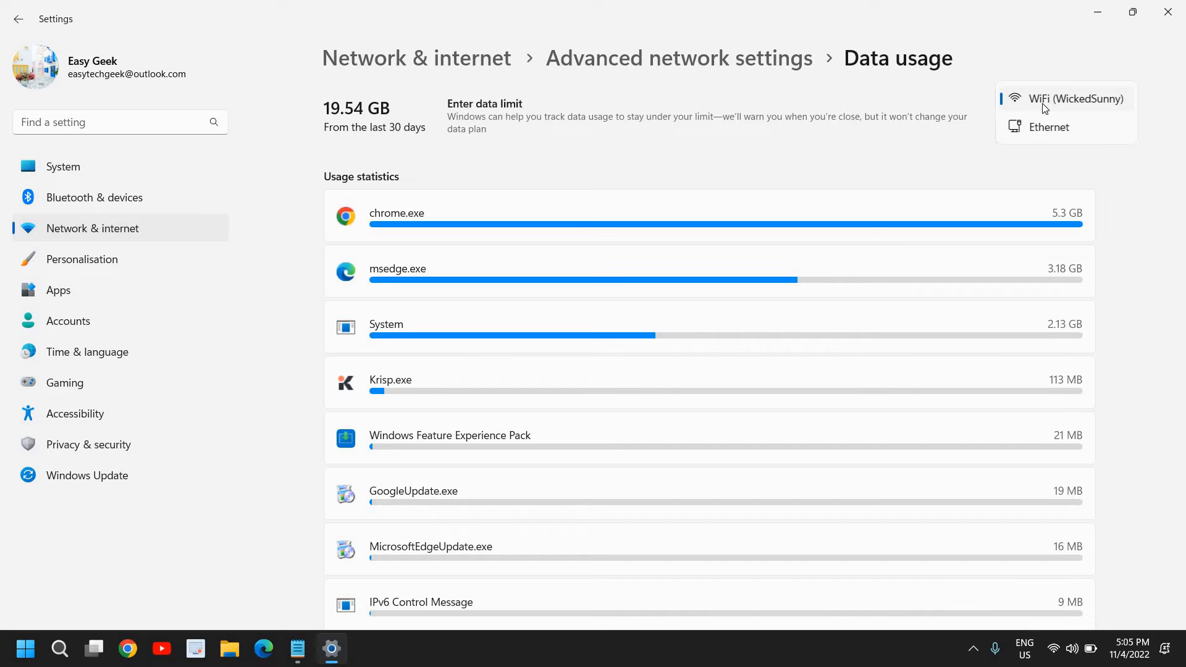
{"action": "mouse_move", "coordinate": [1042, 116]}
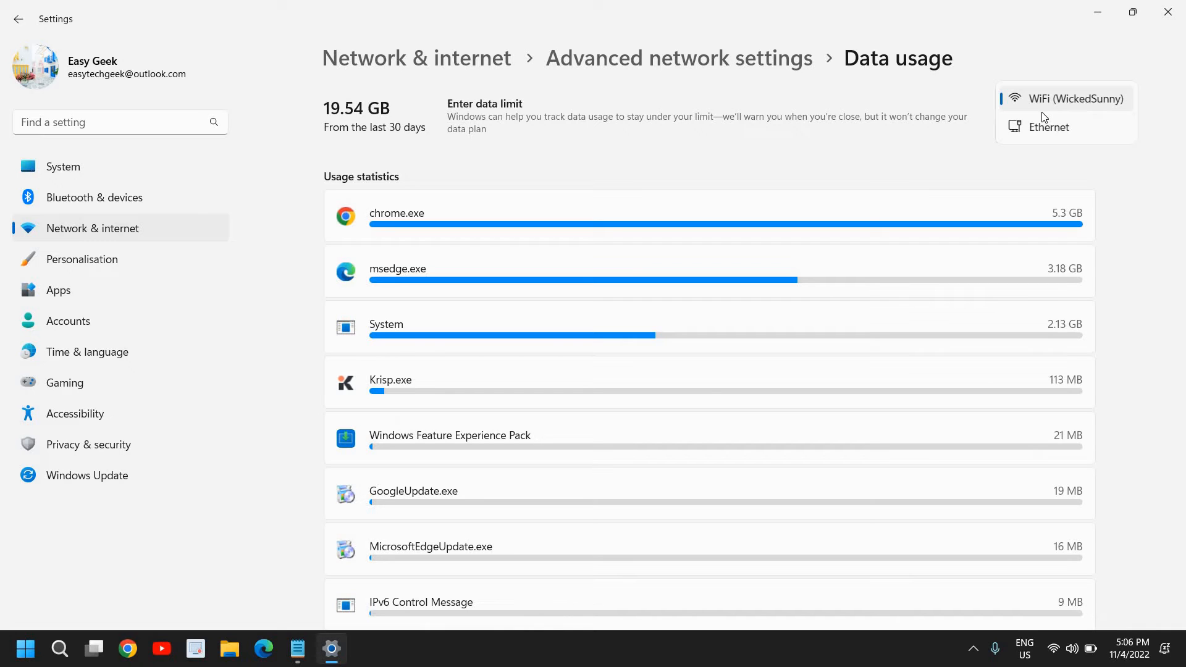
{"action": "left_click", "coordinate": [1064, 98]}
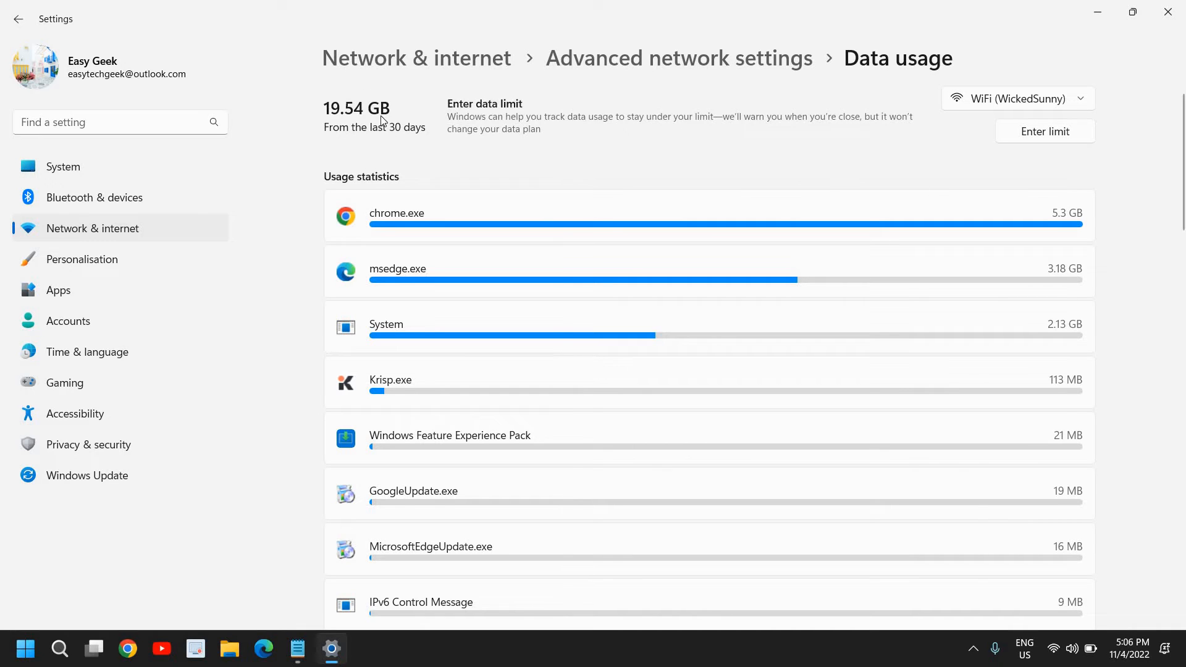
{"action": "mouse_move", "coordinate": [407, 112]}
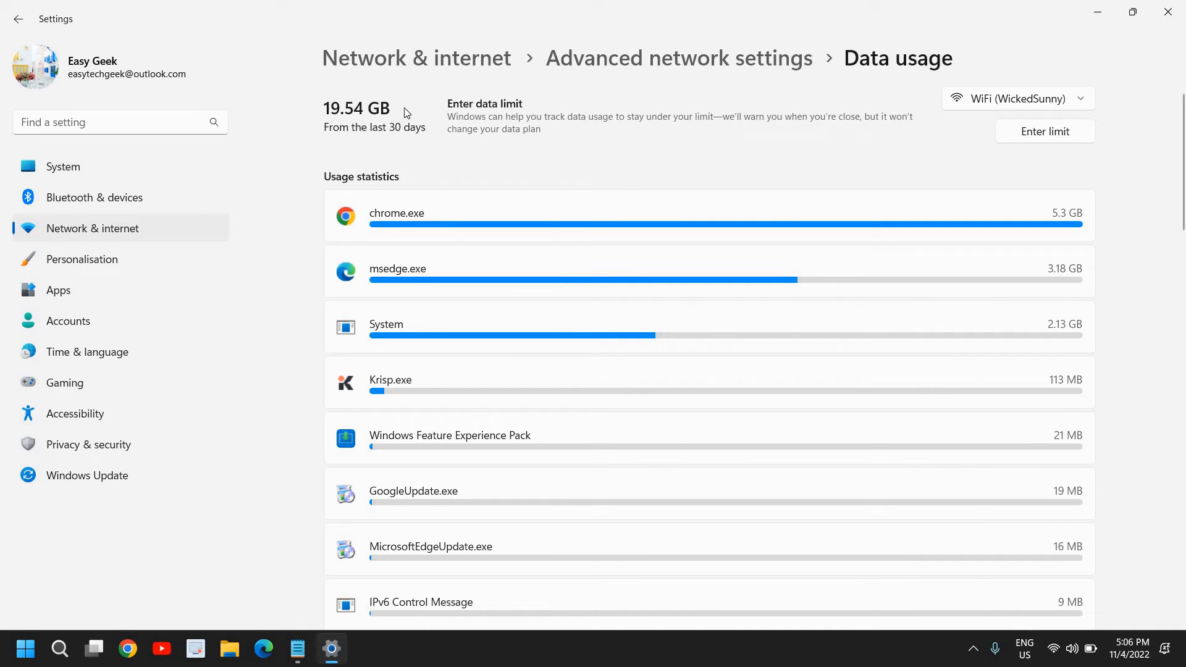
{"action": "mouse_move", "coordinate": [371, 78]}
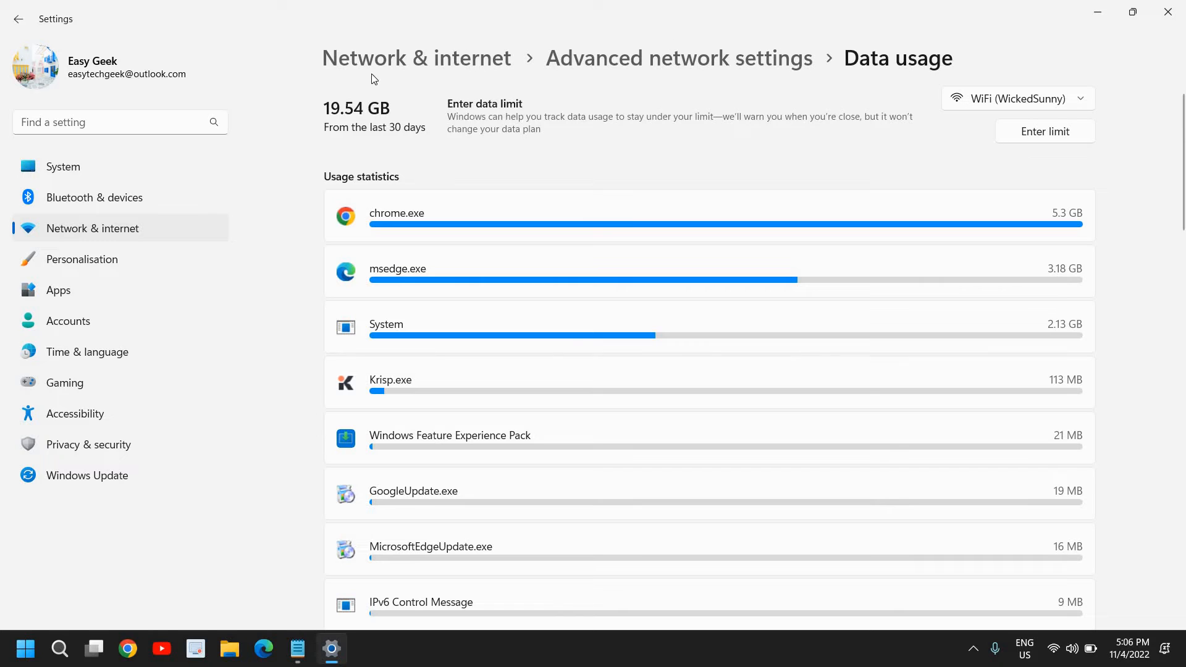
{"action": "mouse_move", "coordinate": [378, 144]}
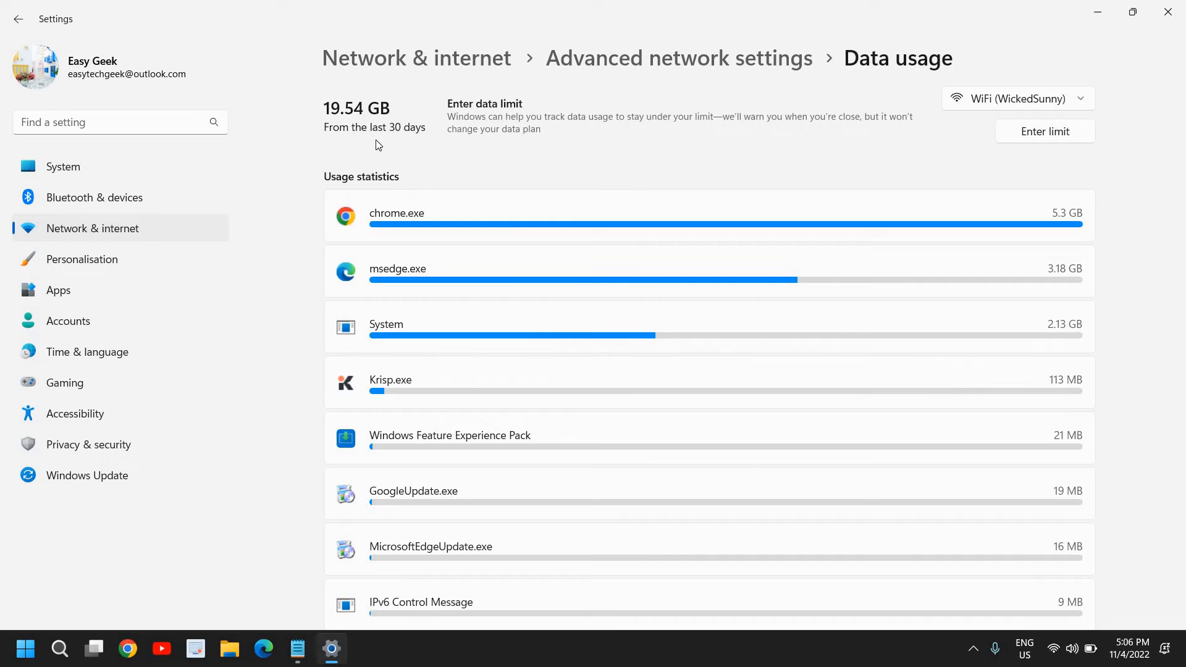
{"action": "mouse_move", "coordinate": [519, 162]}
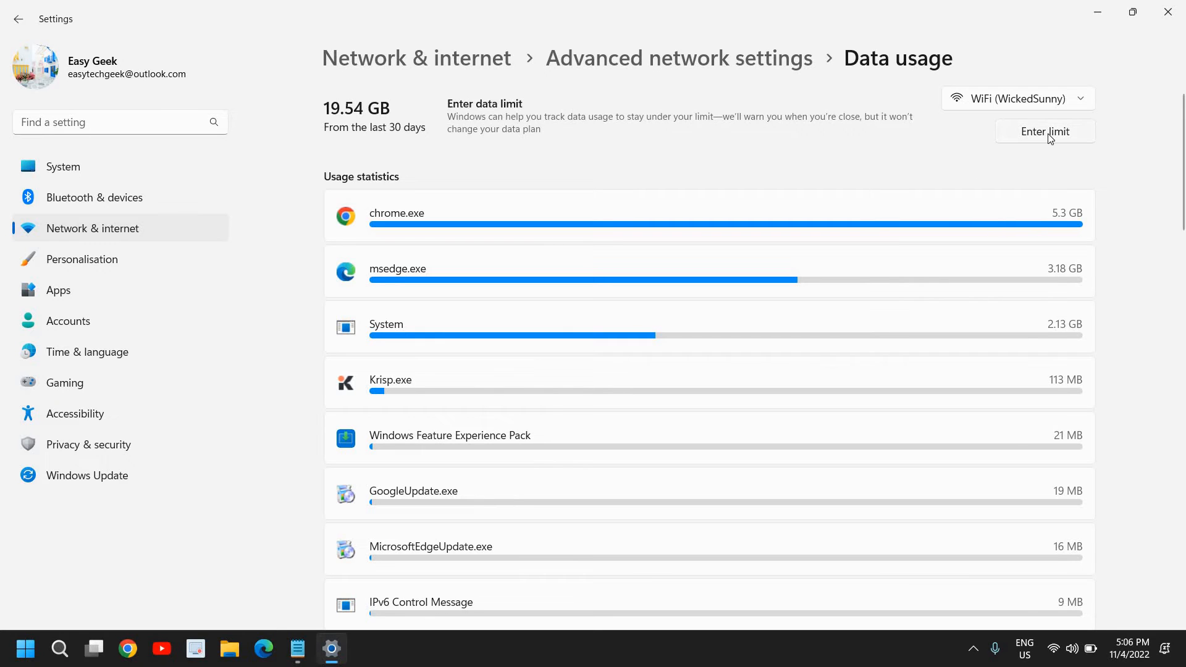
Start a WiFi data limit in GB and enter 5 as the limit
{"action": "left_click", "coordinate": [1045, 131]}
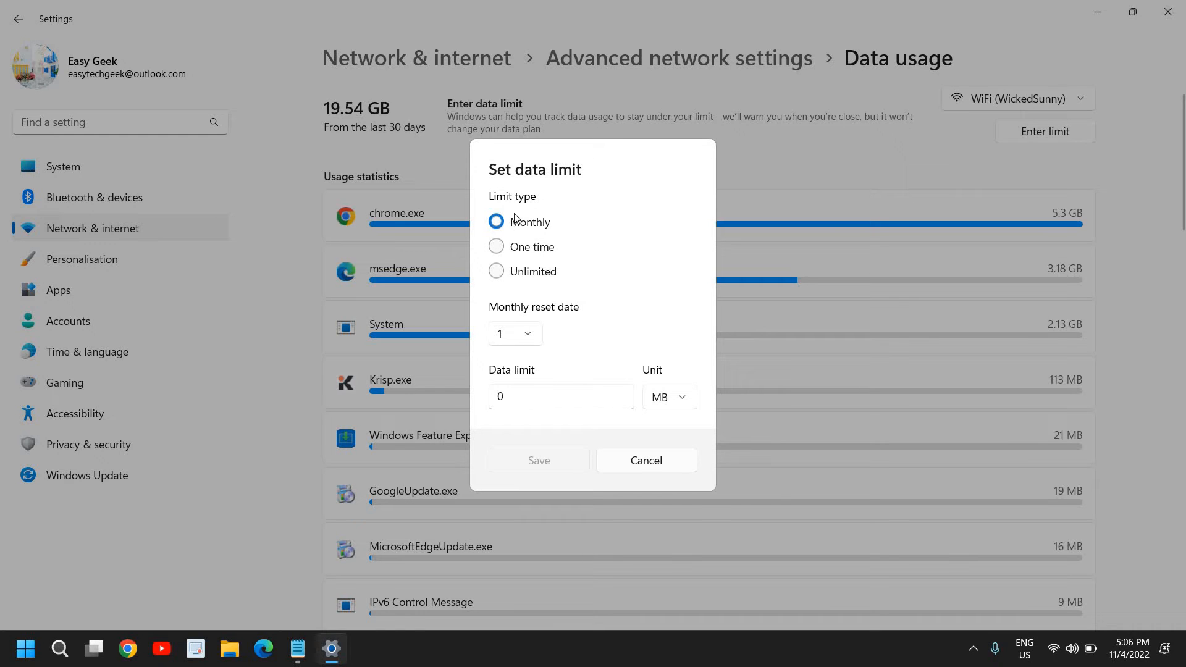
{"action": "mouse_move", "coordinate": [559, 240]}
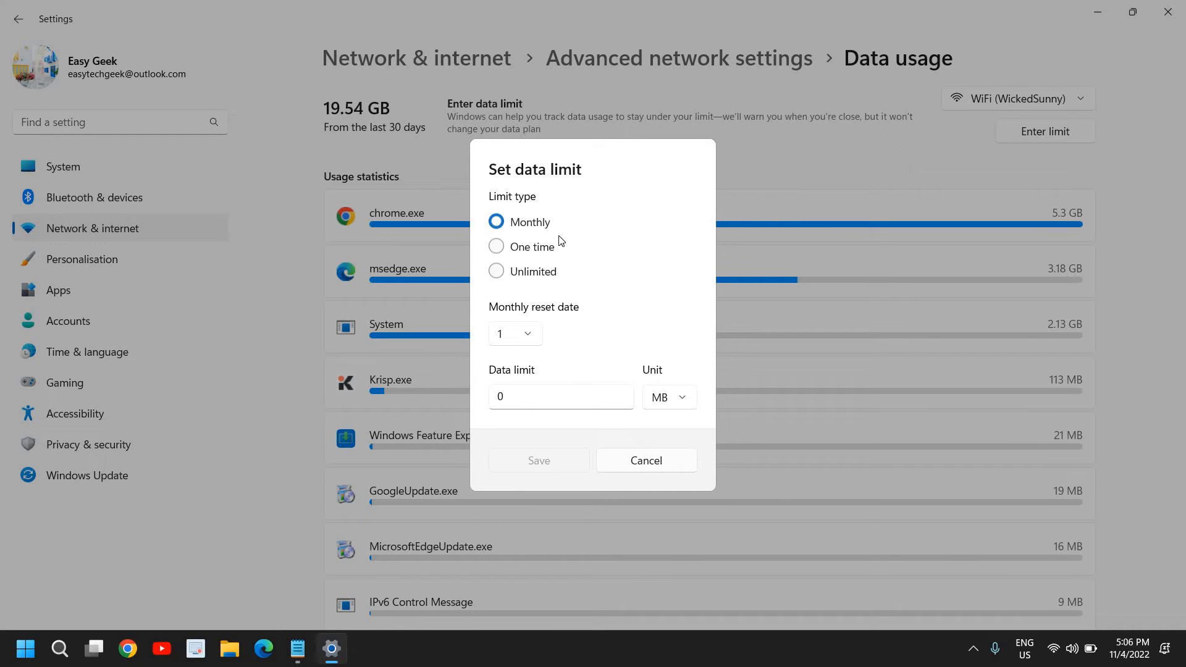
{"action": "mouse_move", "coordinate": [661, 364]}
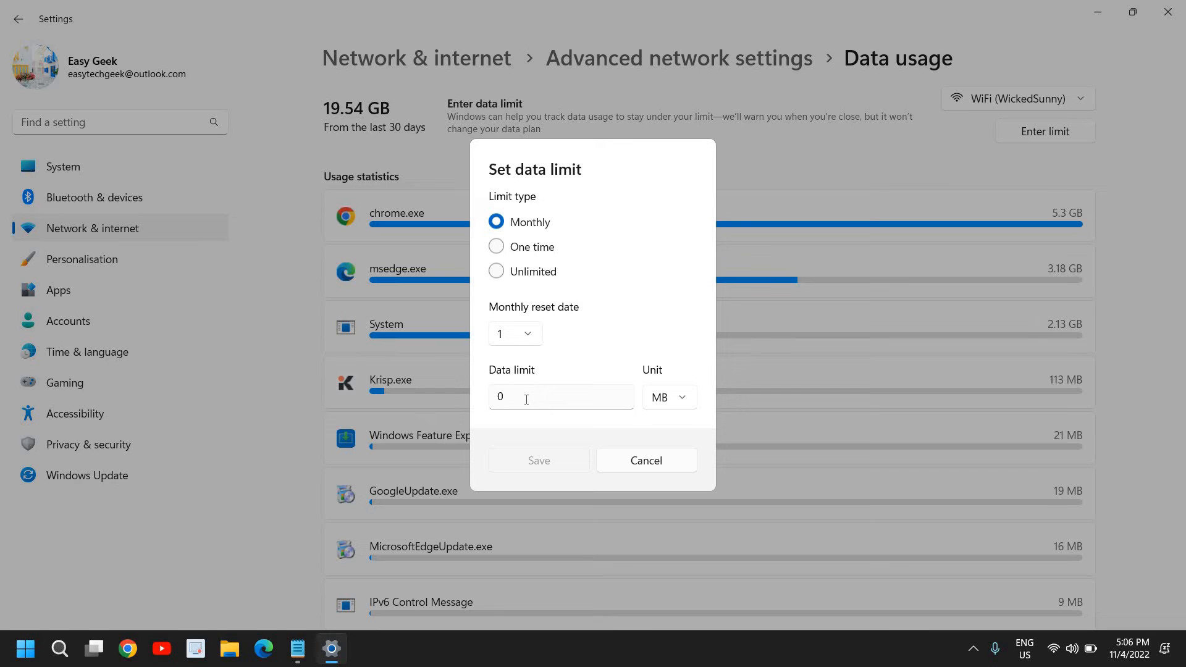
{"action": "mouse_move", "coordinate": [676, 406]}
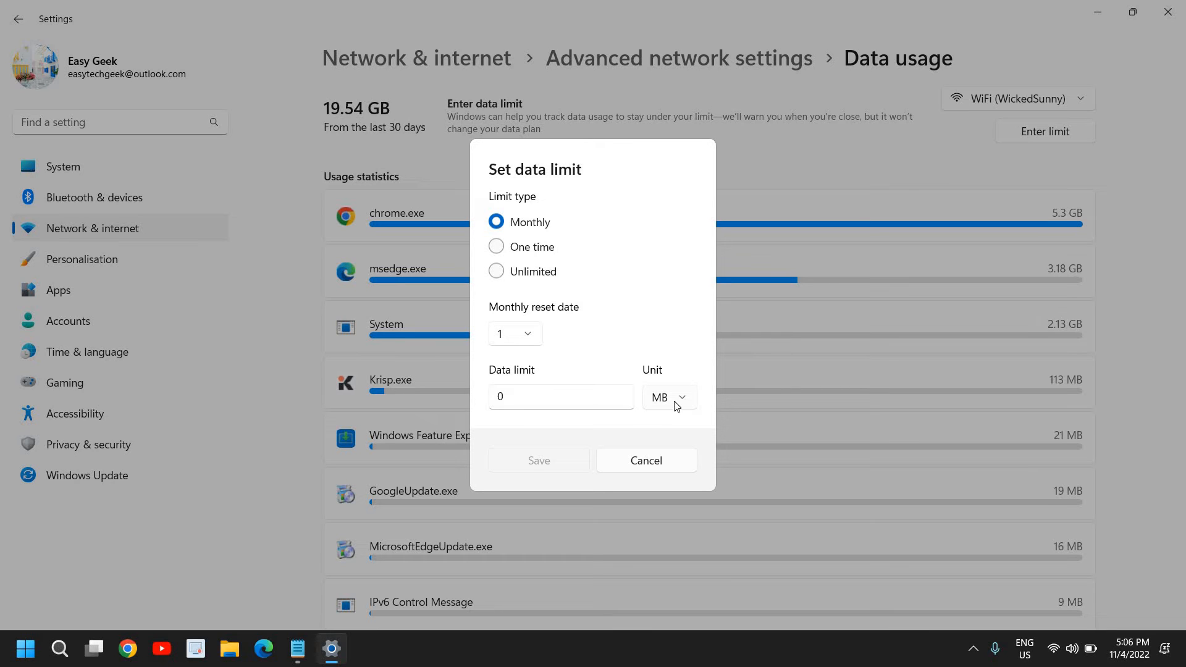
{"action": "left_click", "coordinate": [667, 397]}
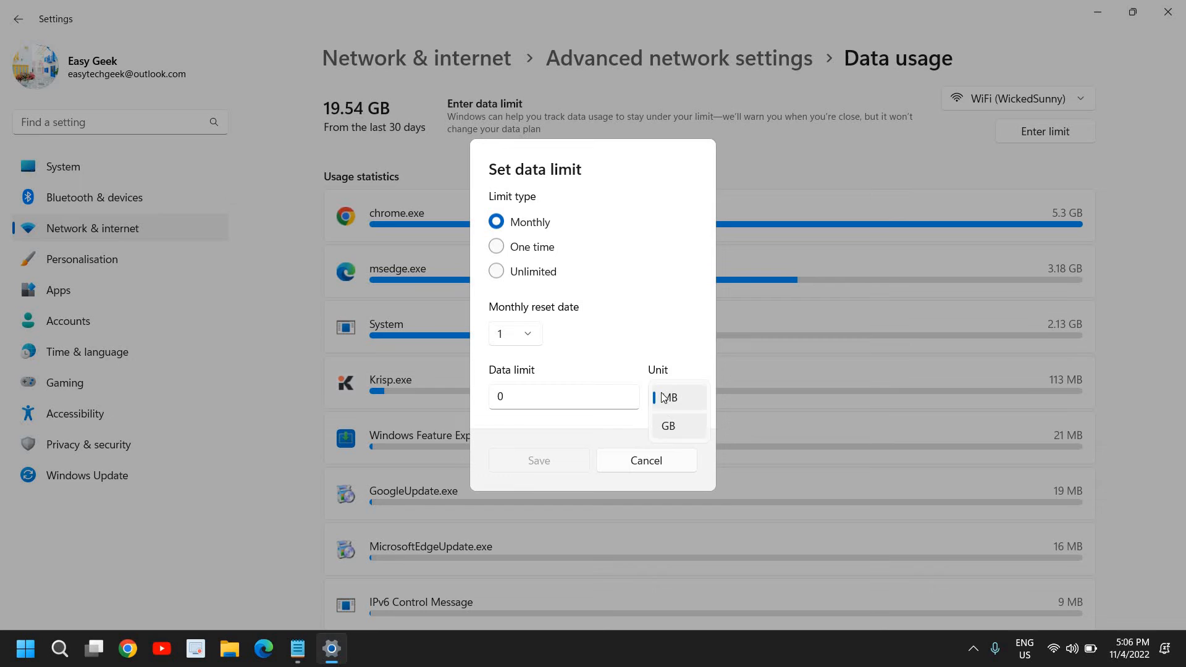
{"action": "left_click", "coordinate": [668, 425]}
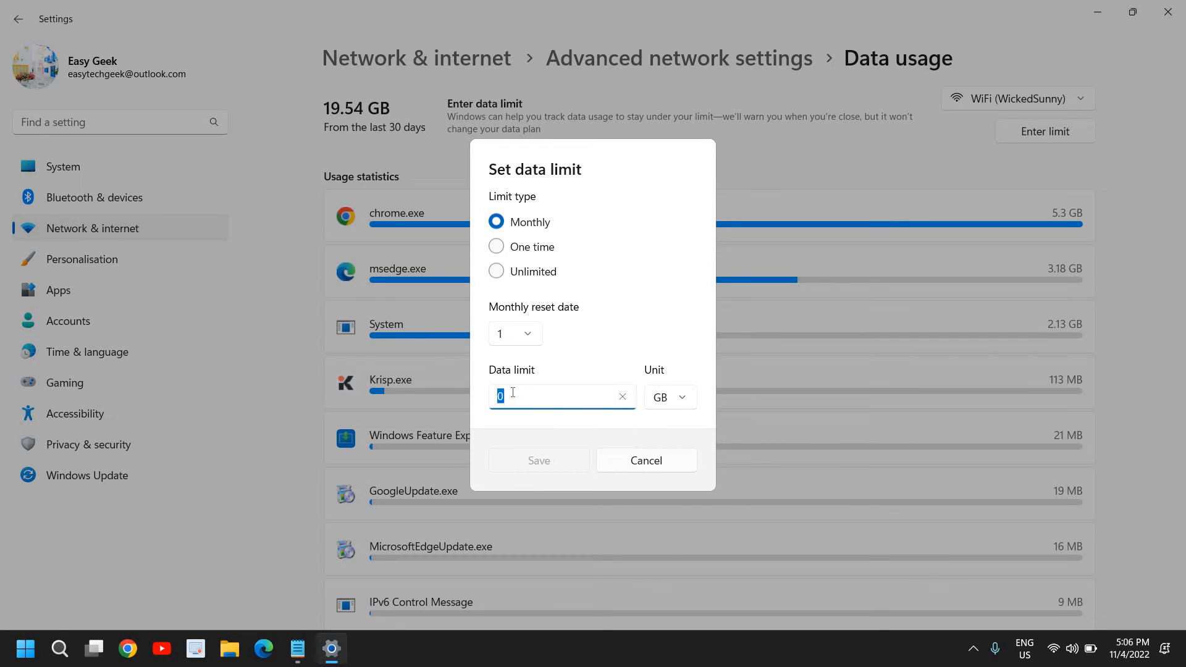
{"action": "type", "text": "5"}
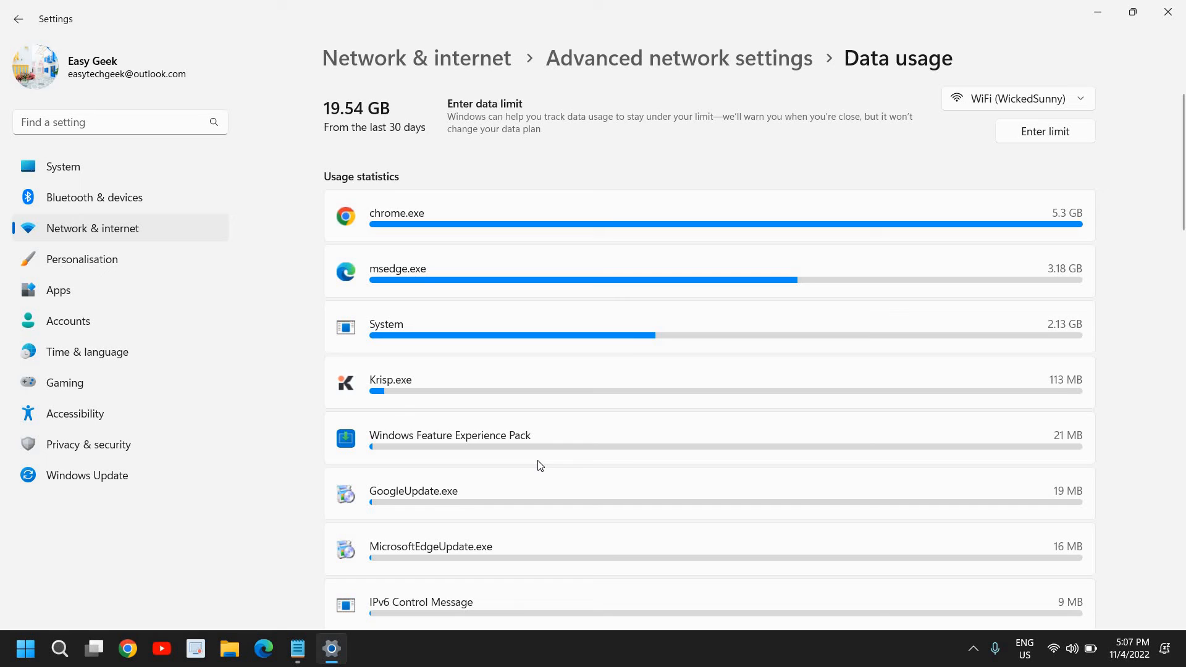
Save the 5 GB monthly limit, showing 26% used and 3.66 GB remaining
{"action": "left_click", "coordinate": [1045, 131]}
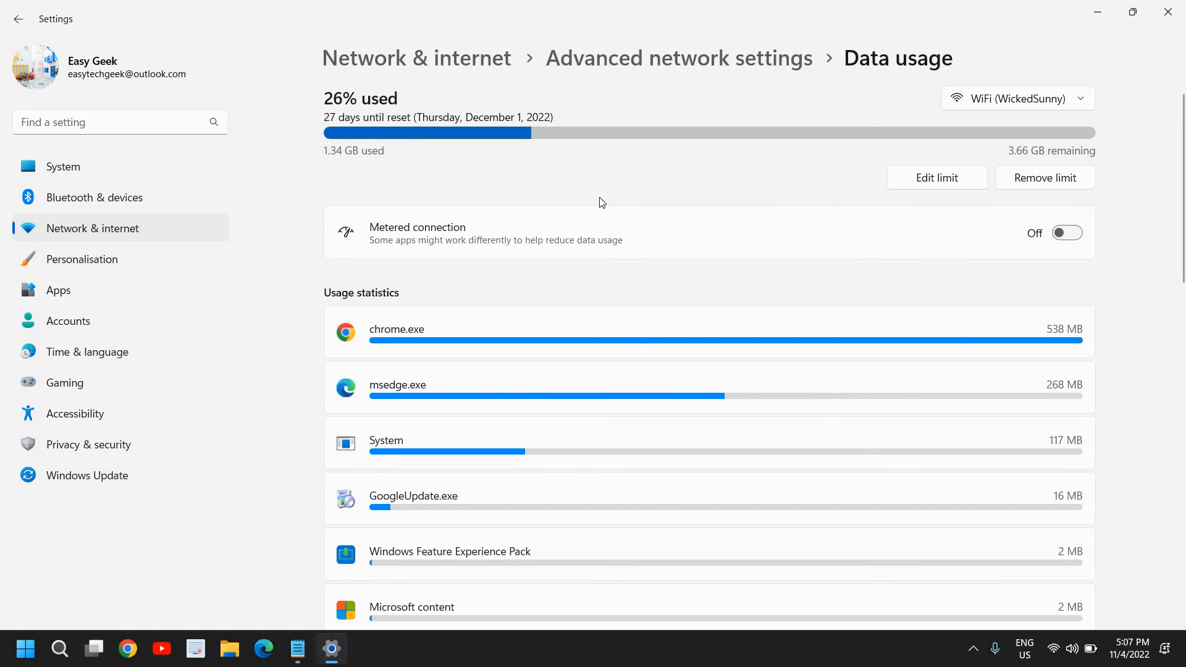
{"action": "mouse_move", "coordinate": [677, 246]}
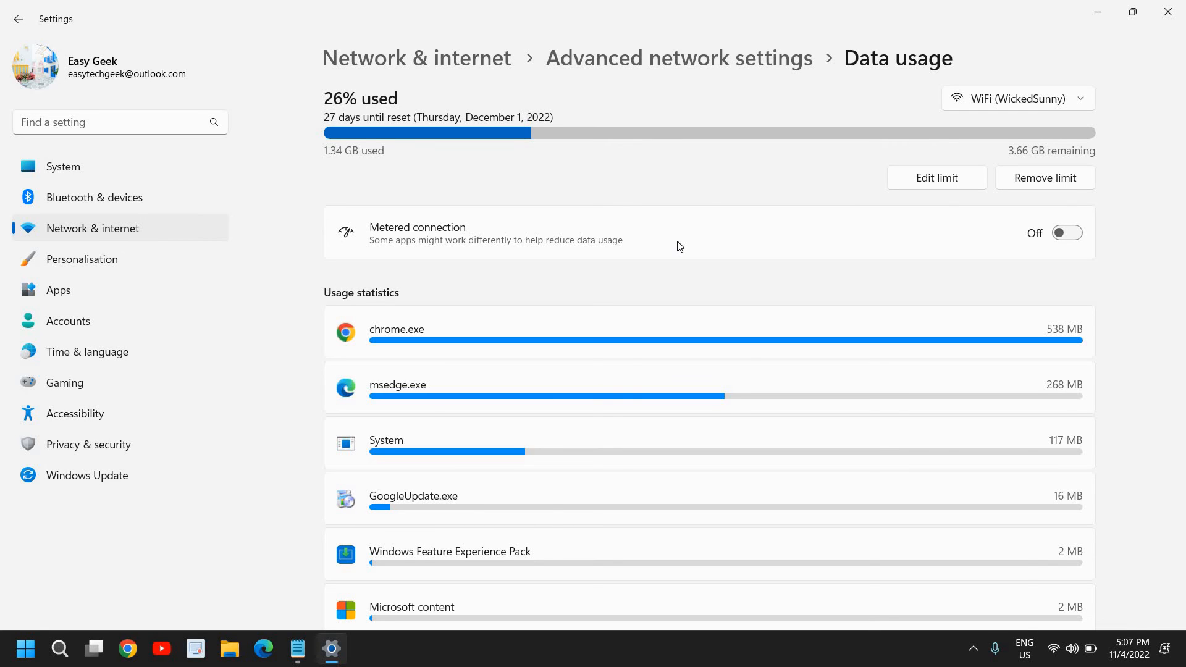
{"action": "mouse_move", "coordinate": [1045, 189]}
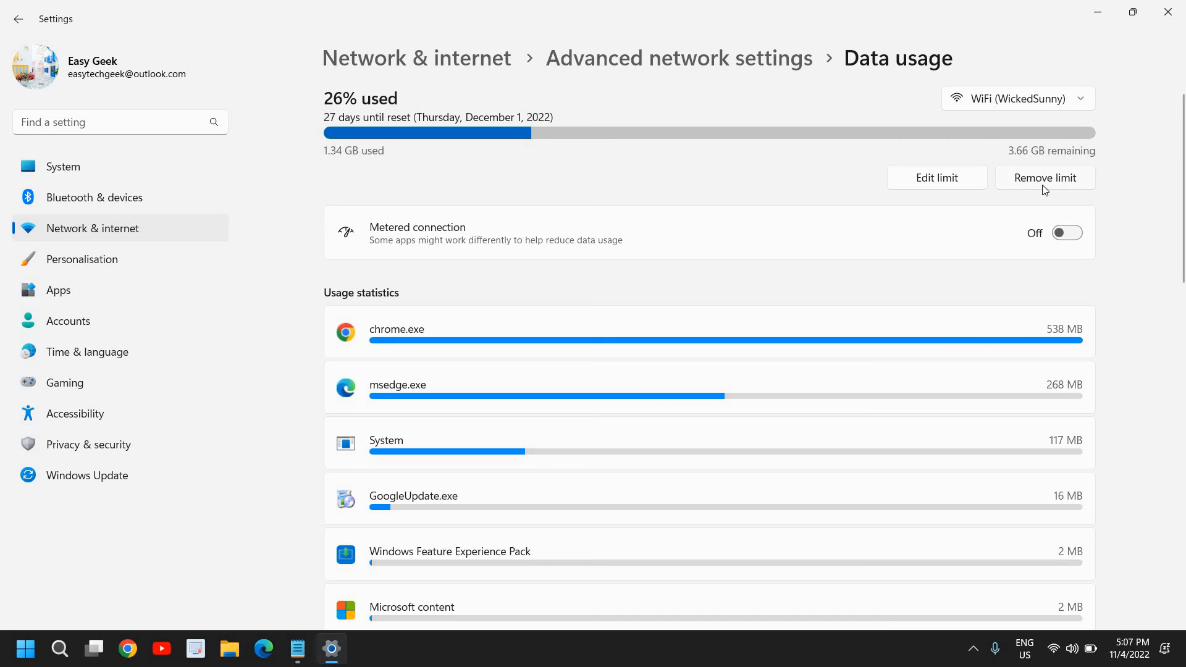
{"action": "mouse_move", "coordinate": [937, 177]}
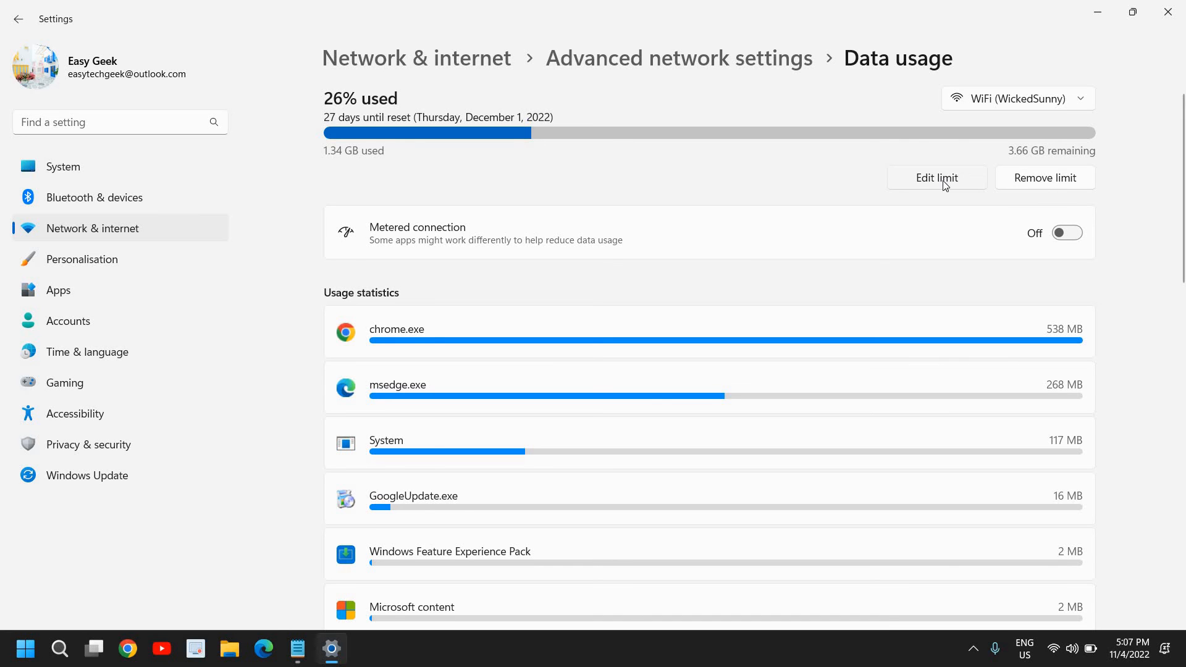
Reopen and cancel the 5 GB limit dialog unchanged, then minimize Settings
{"action": "left_click", "coordinate": [936, 178]}
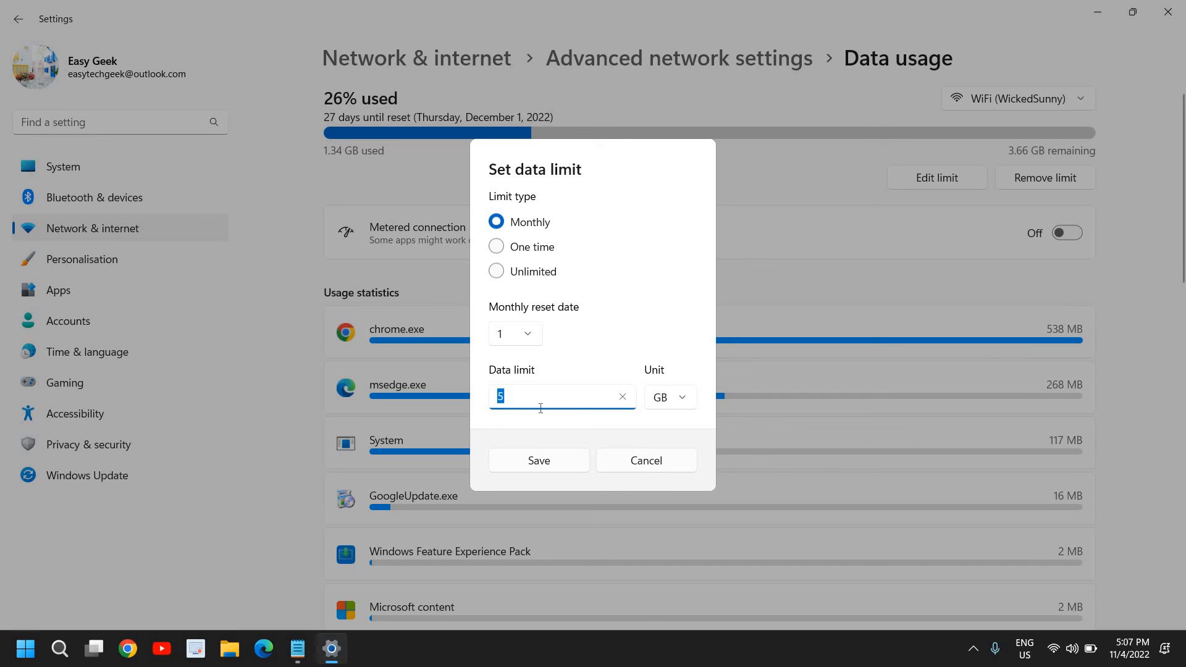
{"action": "mouse_move", "coordinate": [573, 401]}
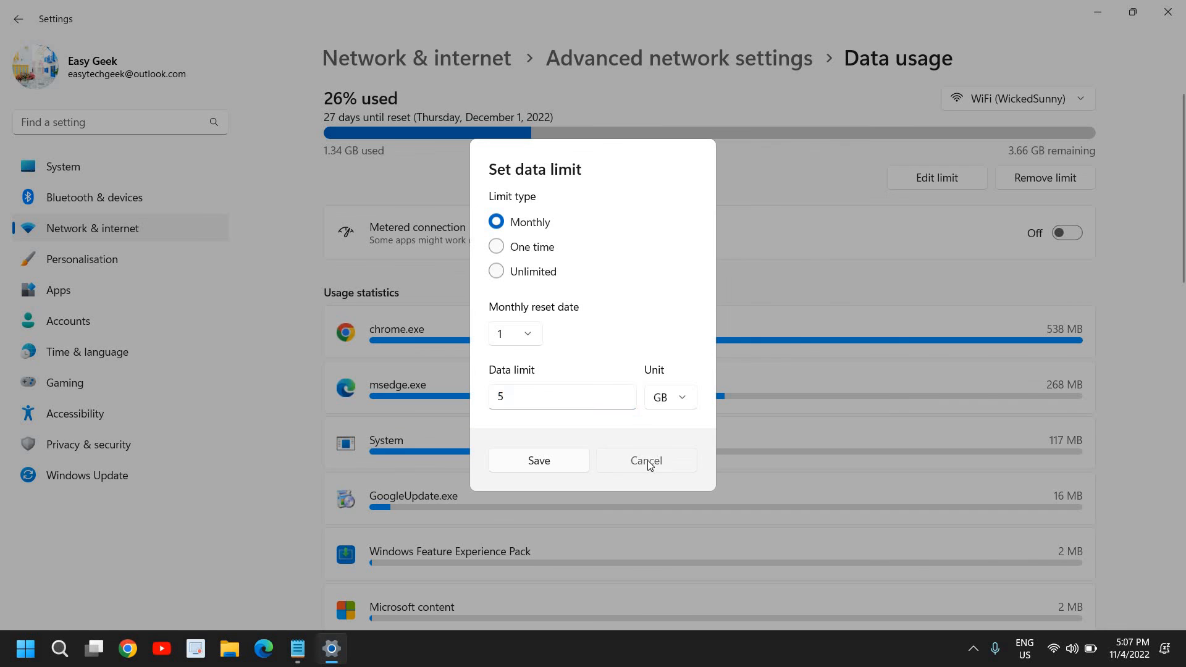
{"action": "left_click", "coordinate": [644, 460]}
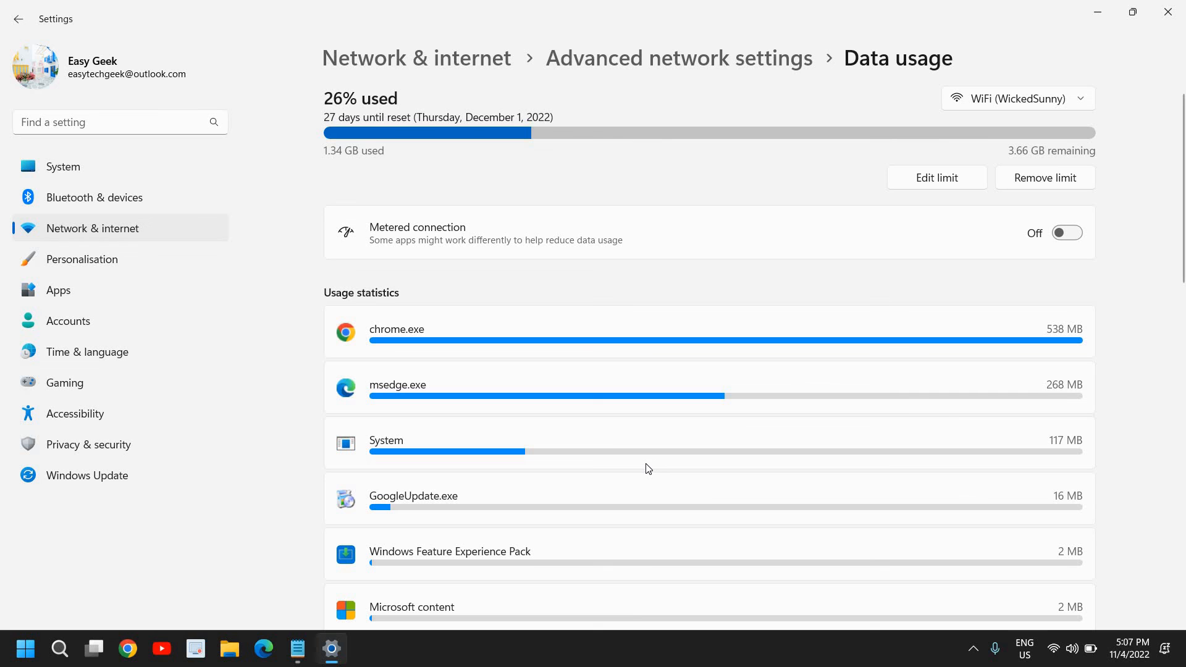
{"action": "mouse_move", "coordinate": [1098, 13]}
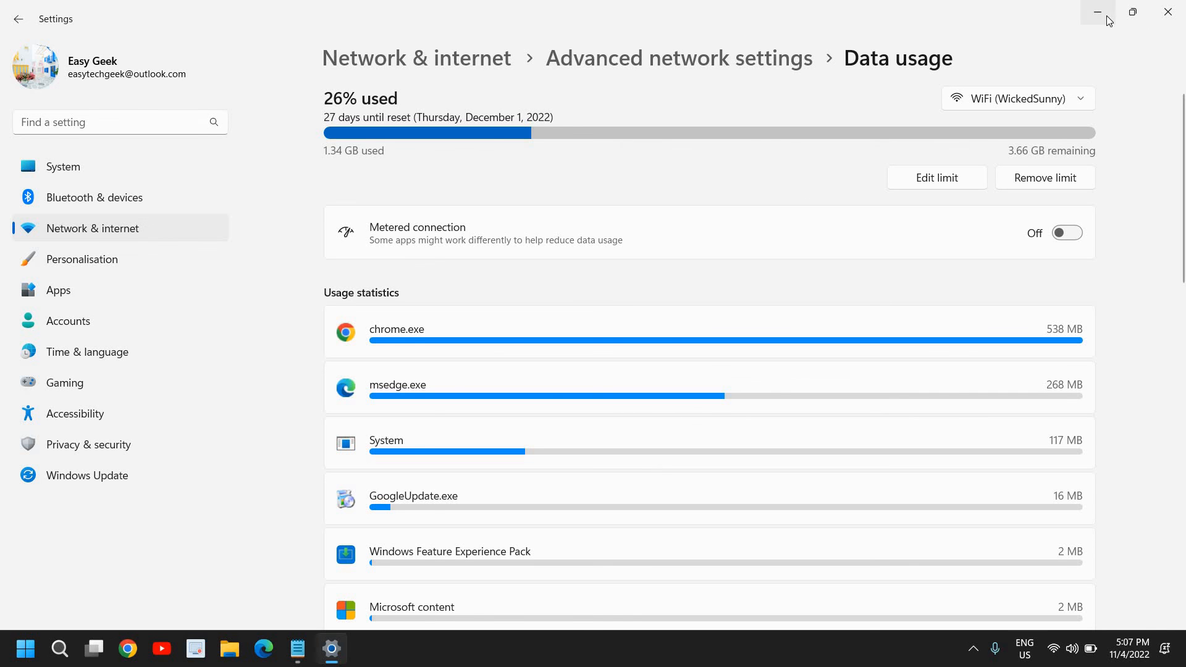
{"action": "left_click", "coordinate": [1096, 12]}
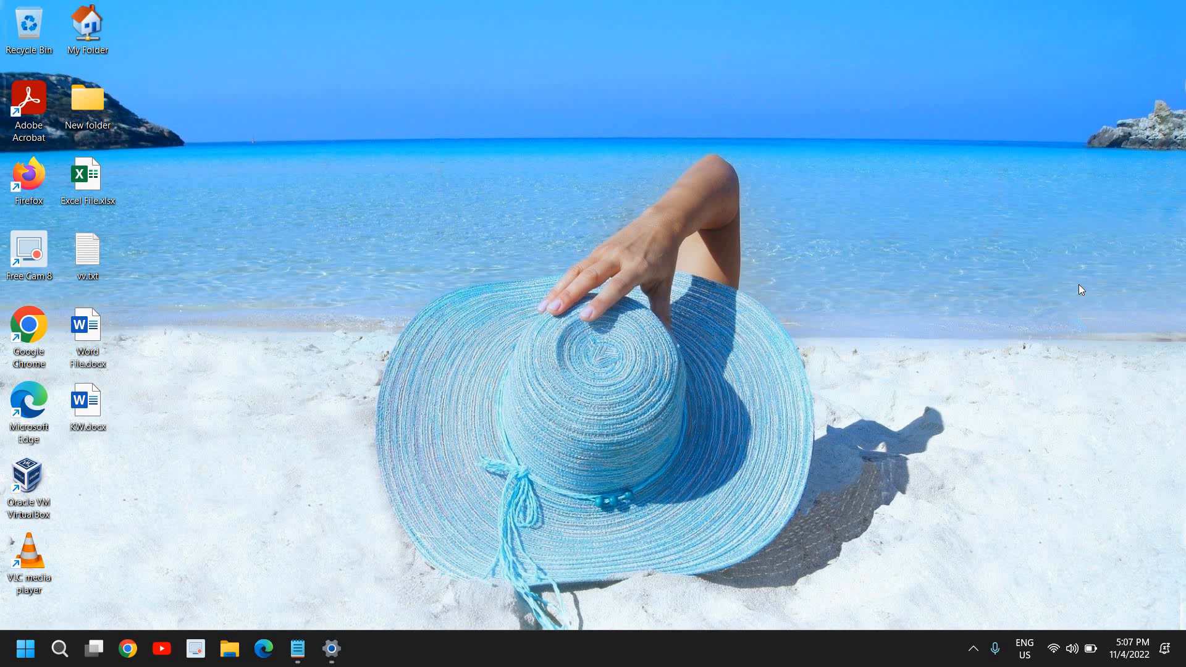